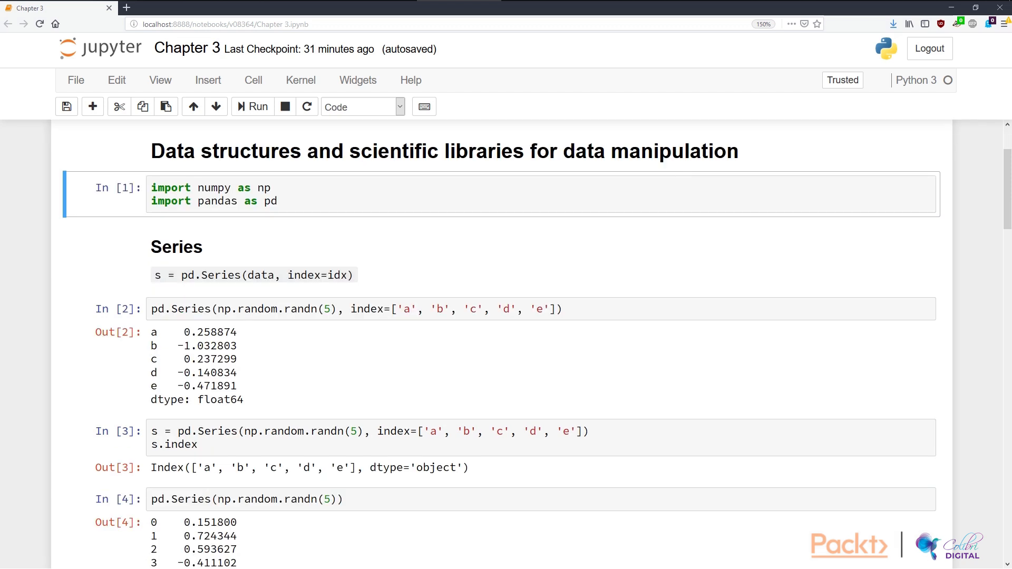
Browse from the Chapter 4 regression notebook to the Chapter 5 wine classification notebook.
click(162, 8)
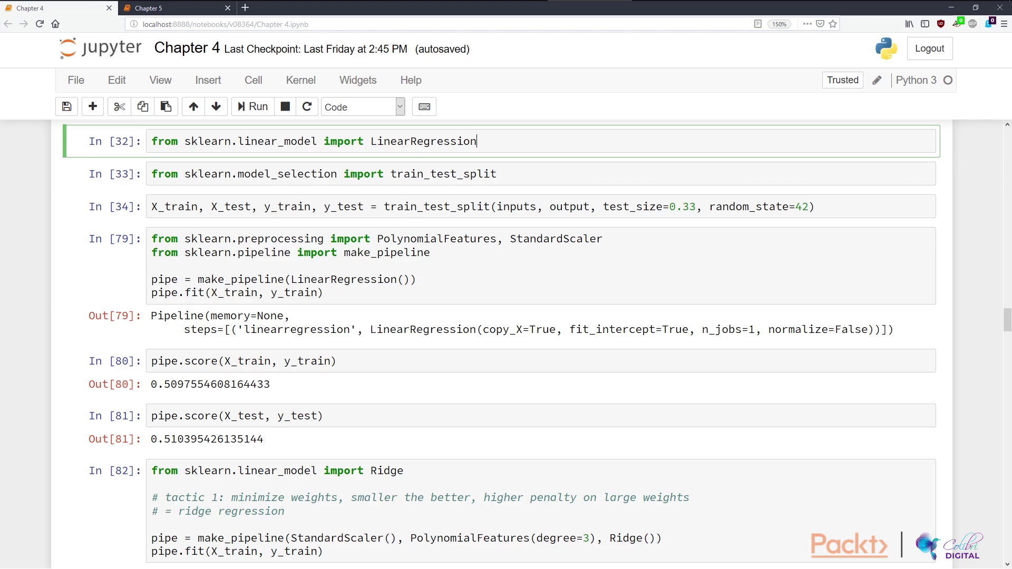
click(149, 7)
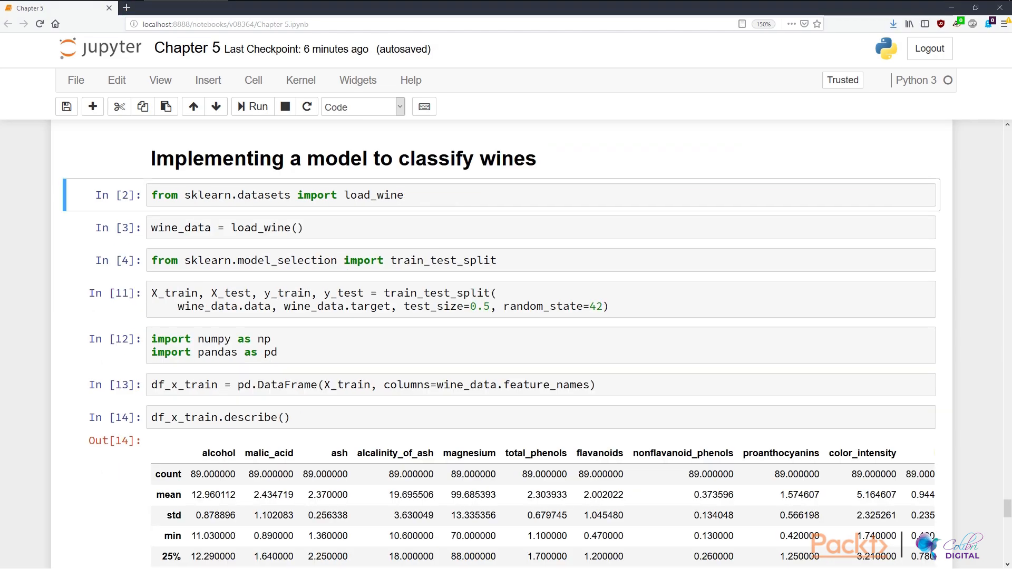